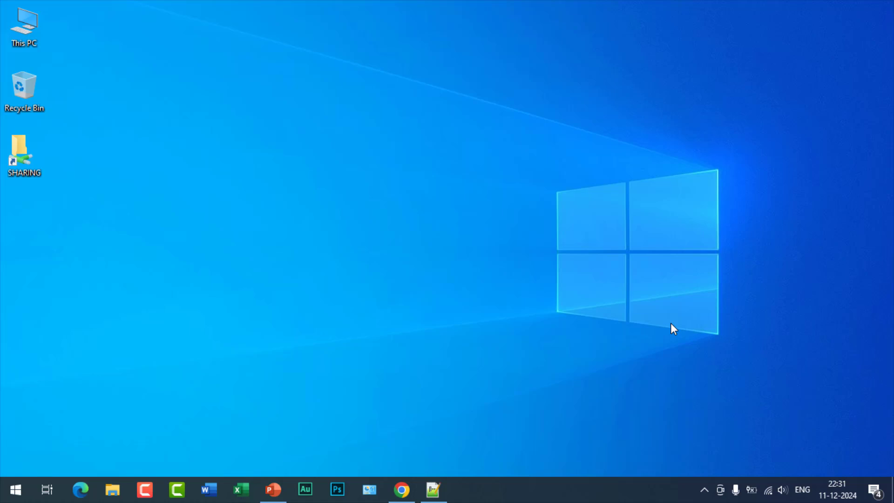
{"action": "mouse_move", "coordinate": [246, 353]}
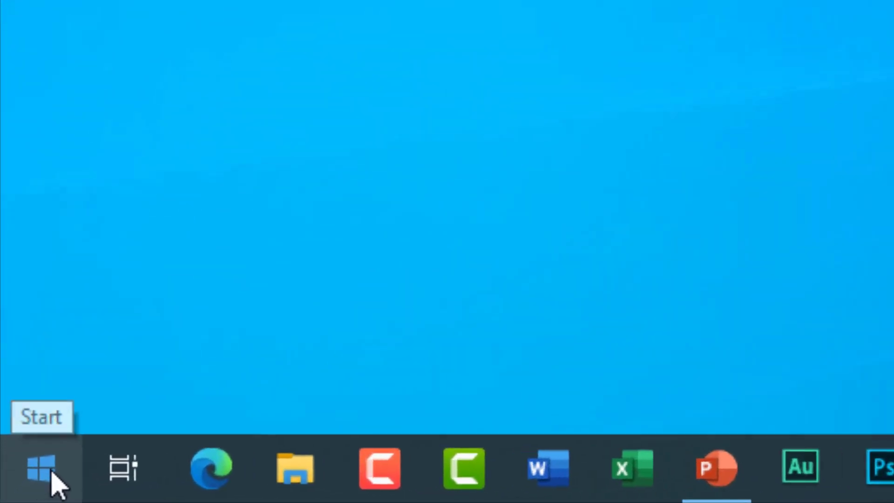
Step: Launch Windows Settings from the Start menu to reach its home page
{"action": "left_click", "coordinate": [36, 468]}
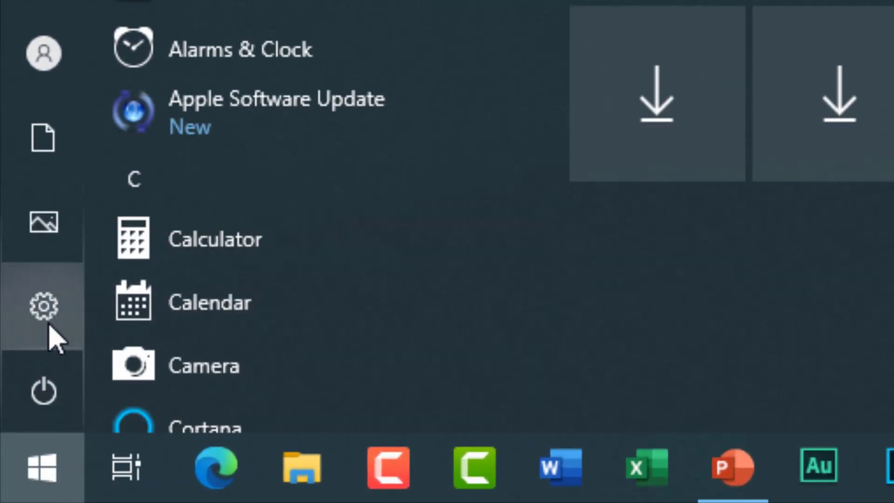
{"action": "left_click", "coordinate": [44, 307]}
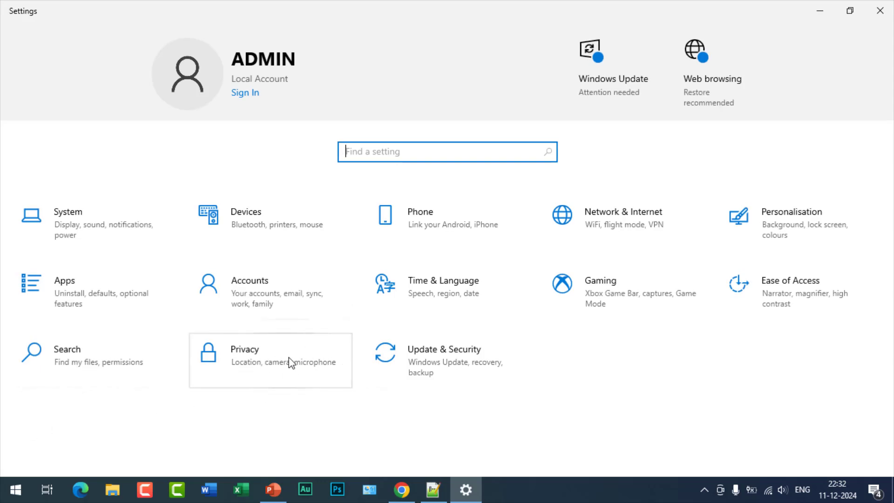
Step: Go to Privacy and reach the Background apps page in the left pane
{"action": "left_click", "coordinate": [270, 360]}
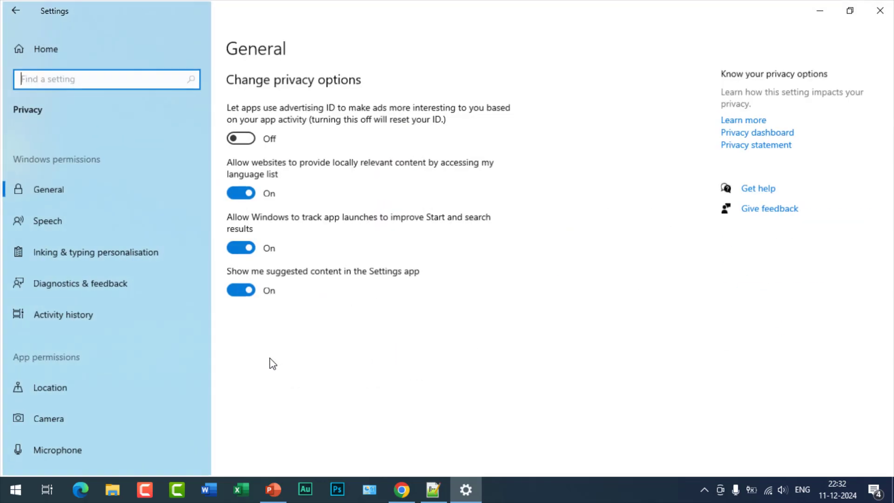
{"action": "scroll", "scroll_direction": "down", "scroll_amount": 3}
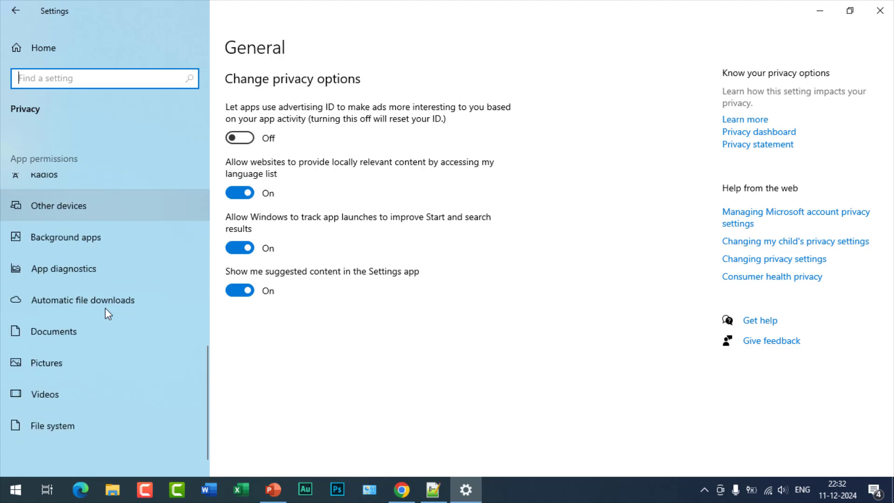
{"action": "mouse_move", "coordinate": [65, 236]}
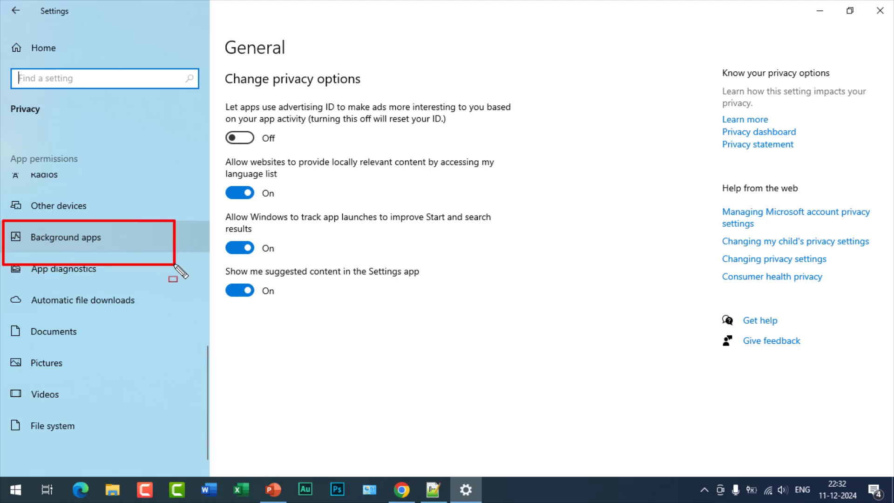
{"action": "left_click", "coordinate": [68, 237]}
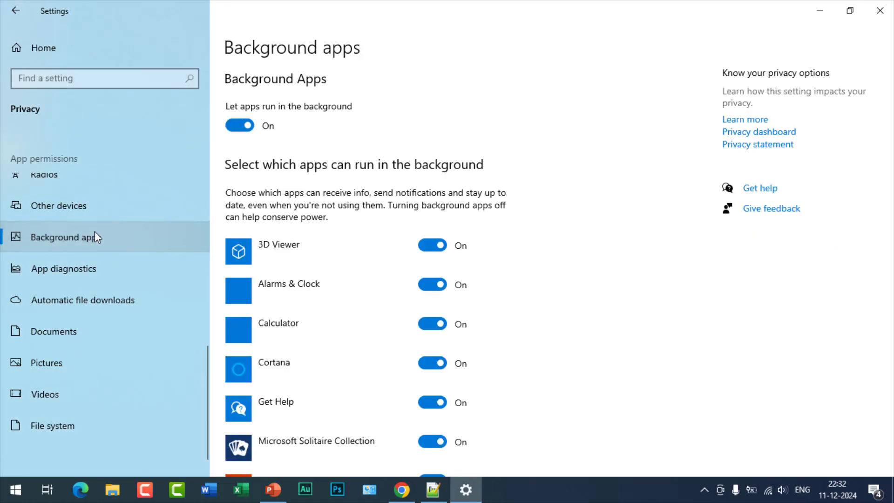
{"action": "scroll", "scroll_direction": "down", "scroll_amount": 3}
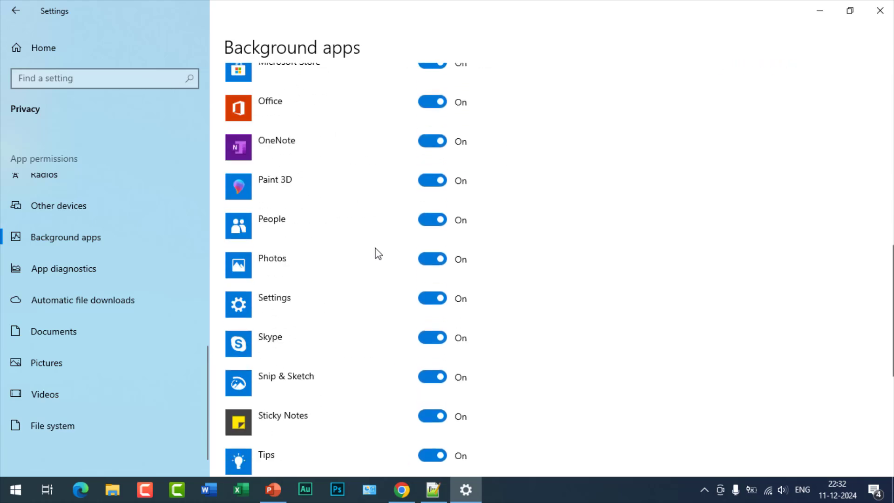
{"action": "scroll", "scroll_direction": "down", "scroll_amount": 3}
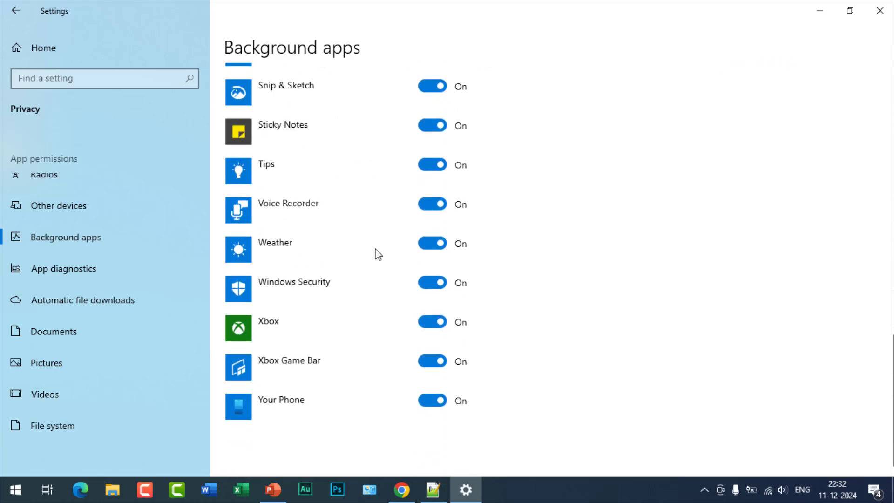
{"action": "scroll", "scroll_direction": "up", "scroll_amount": 3}
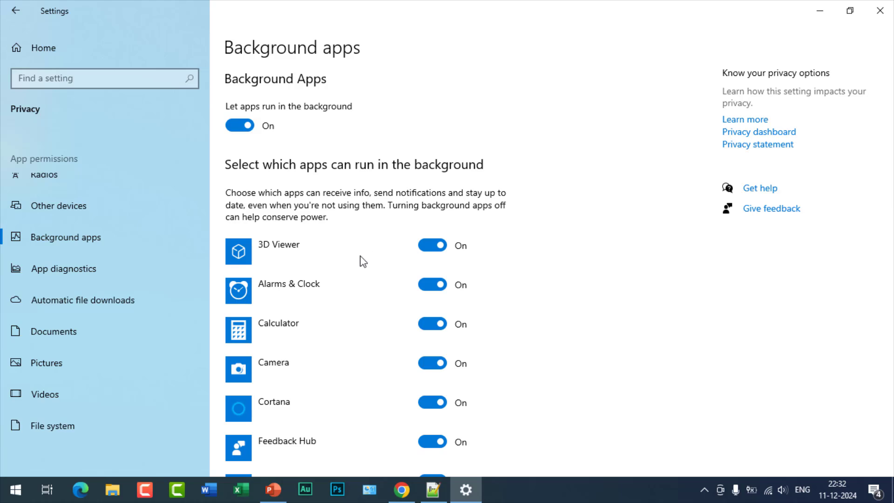
{"action": "scroll", "scroll_direction": "down", "scroll_amount": 3}
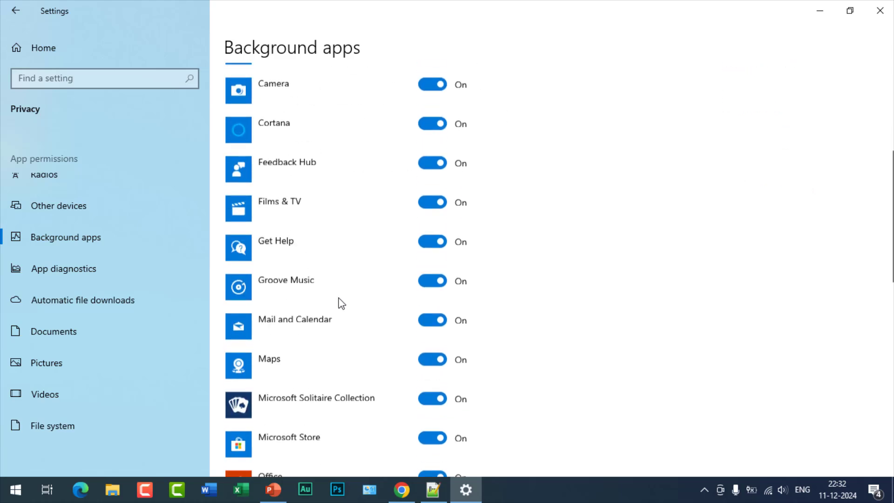
{"action": "scroll", "scroll_direction": "down", "scroll_amount": 3}
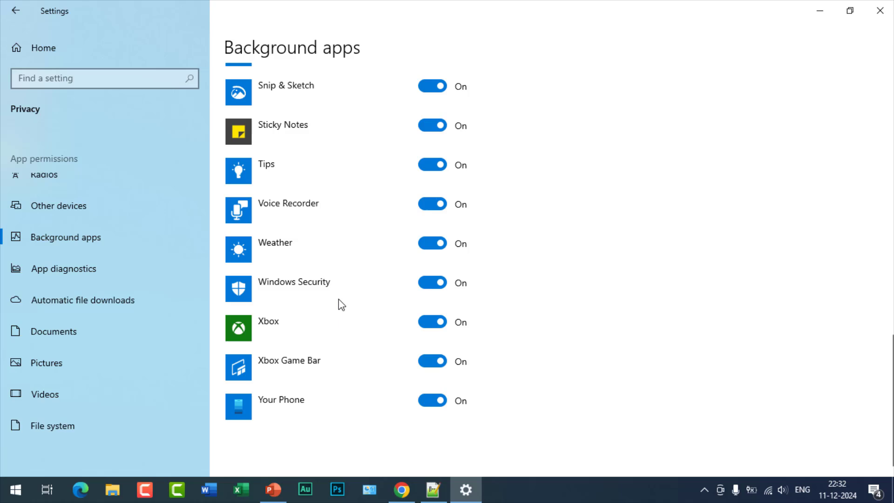
{"action": "scroll", "scroll_direction": "up", "scroll_amount": 3}
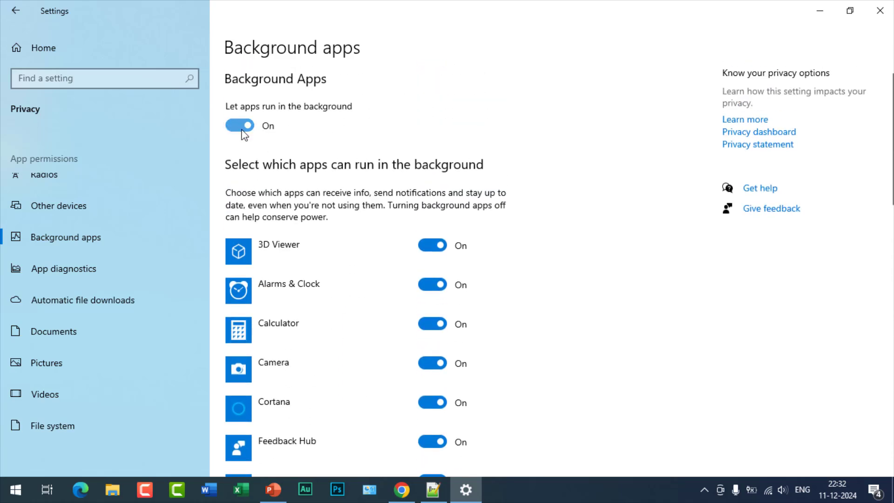
Step: Switch 'Let apps run in the background' Off and check the app list is all off
{"action": "left_click", "coordinate": [240, 126]}
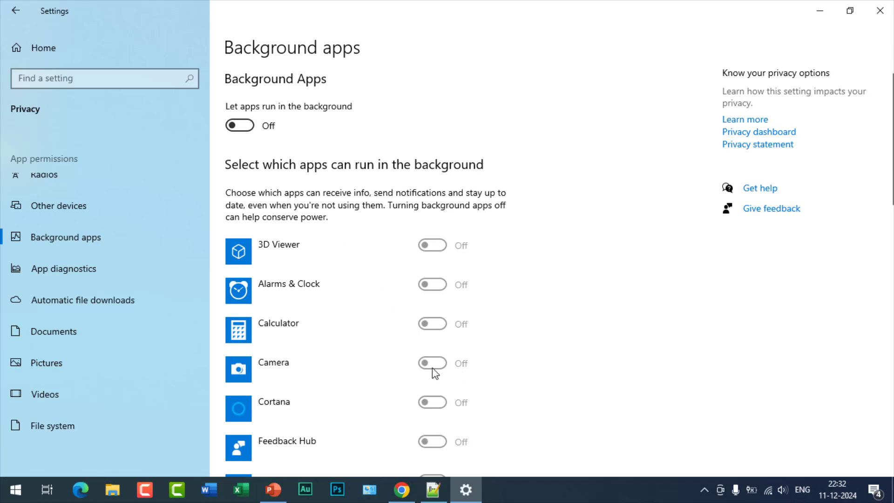
{"action": "scroll", "scroll_direction": "down", "scroll_amount": 3}
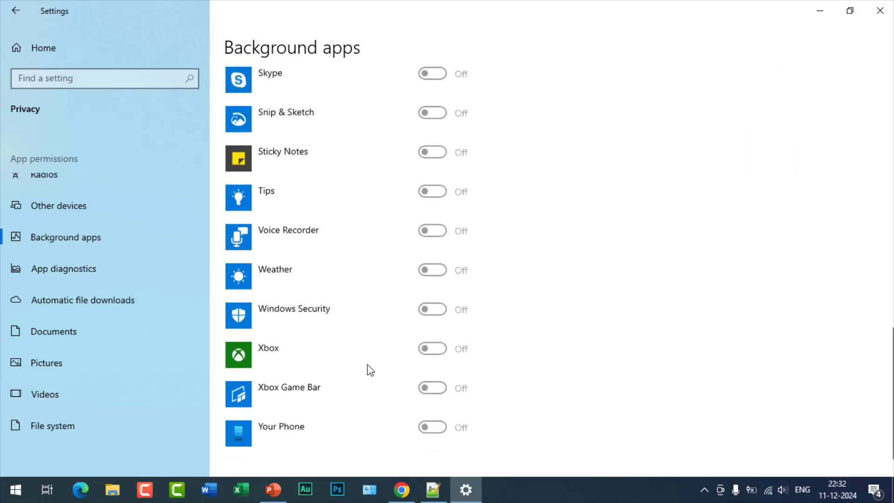
{"action": "scroll", "scroll_direction": "up", "scroll_amount": 3}
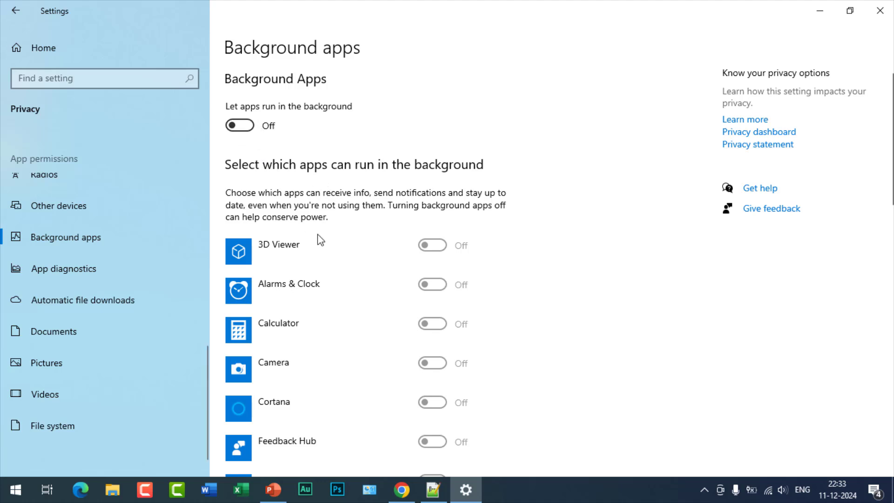
Step: Toggle background running On then Off again, and close Settings to the desktop
{"action": "left_click", "coordinate": [240, 125]}
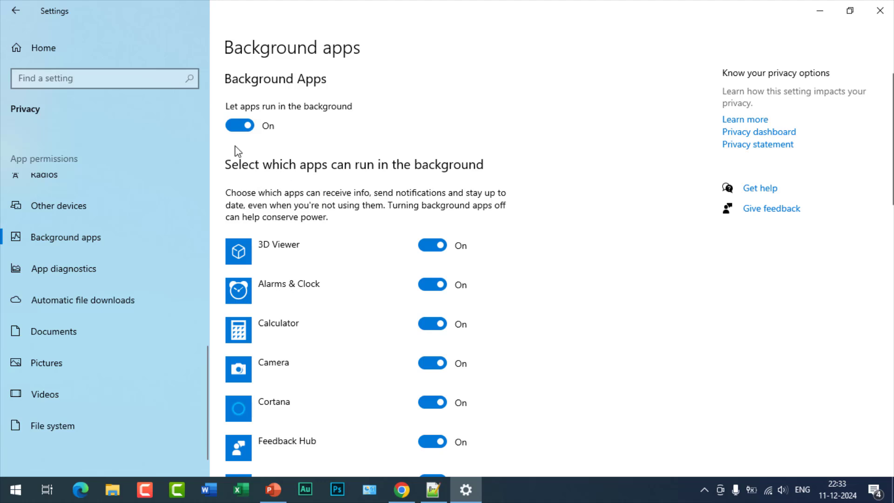
{"action": "mouse_move", "coordinate": [287, 212]}
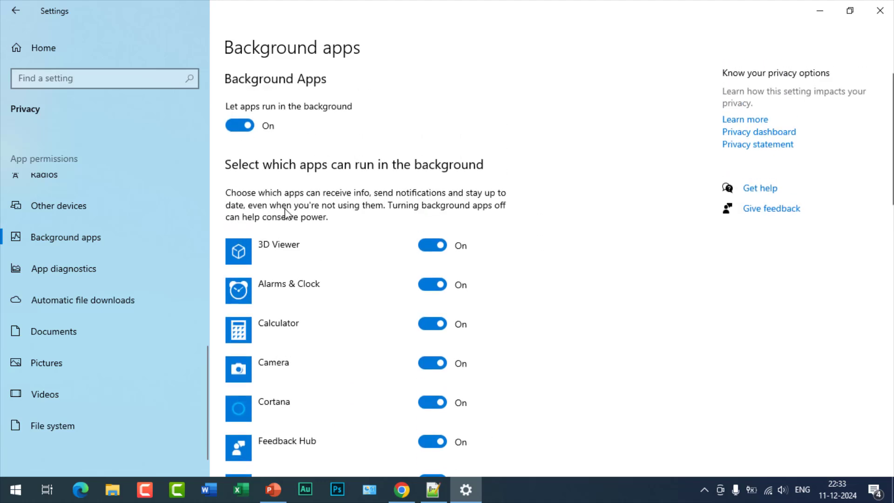
{"action": "left_click", "coordinate": [239, 124]}
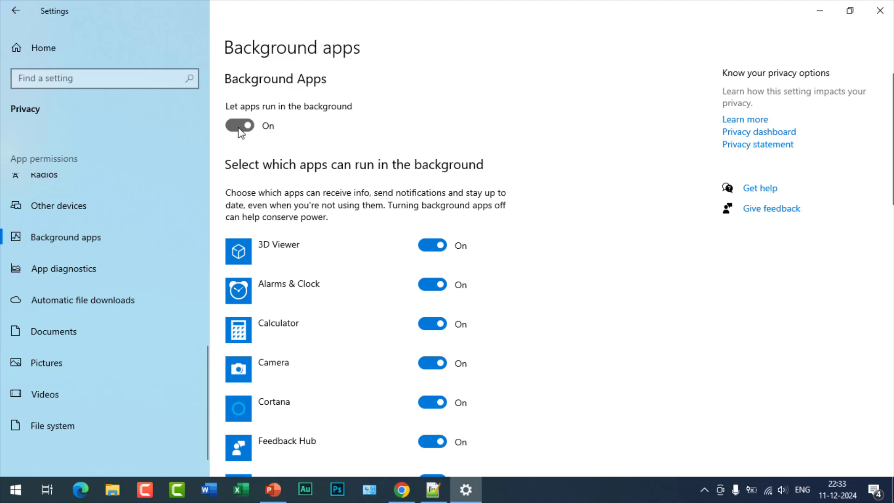
{"action": "left_click", "coordinate": [239, 125]}
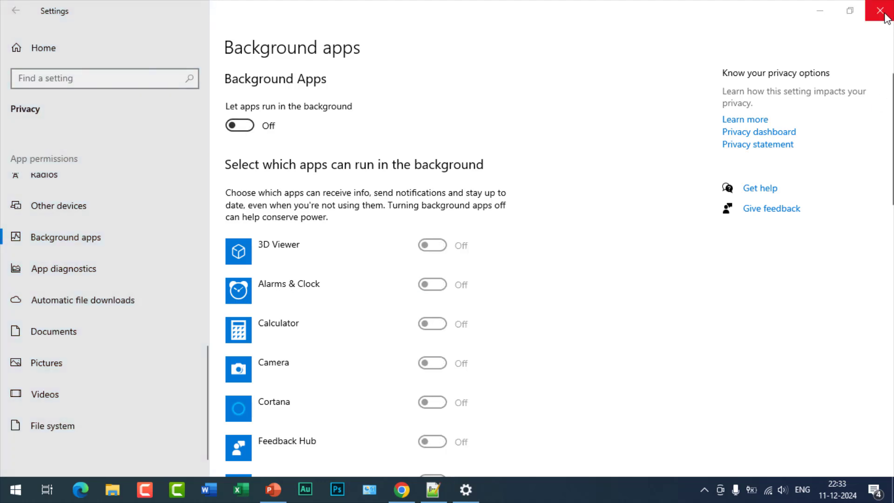
{"action": "left_click", "coordinate": [882, 10]}
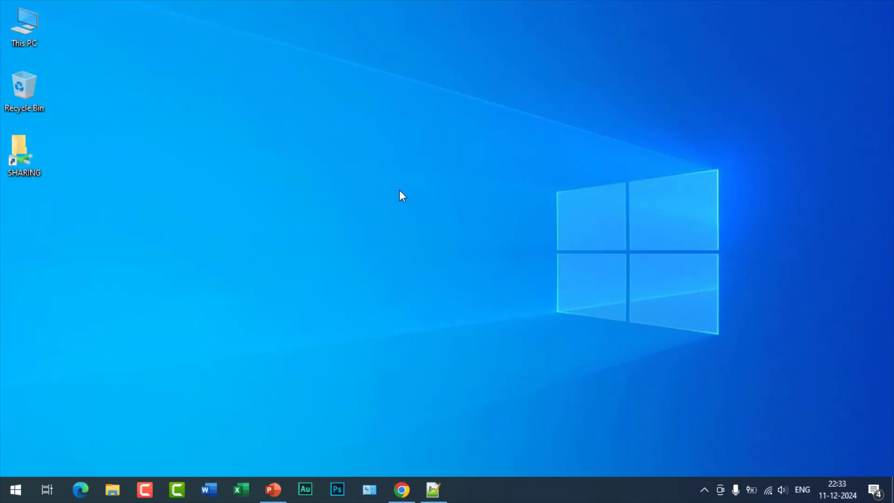